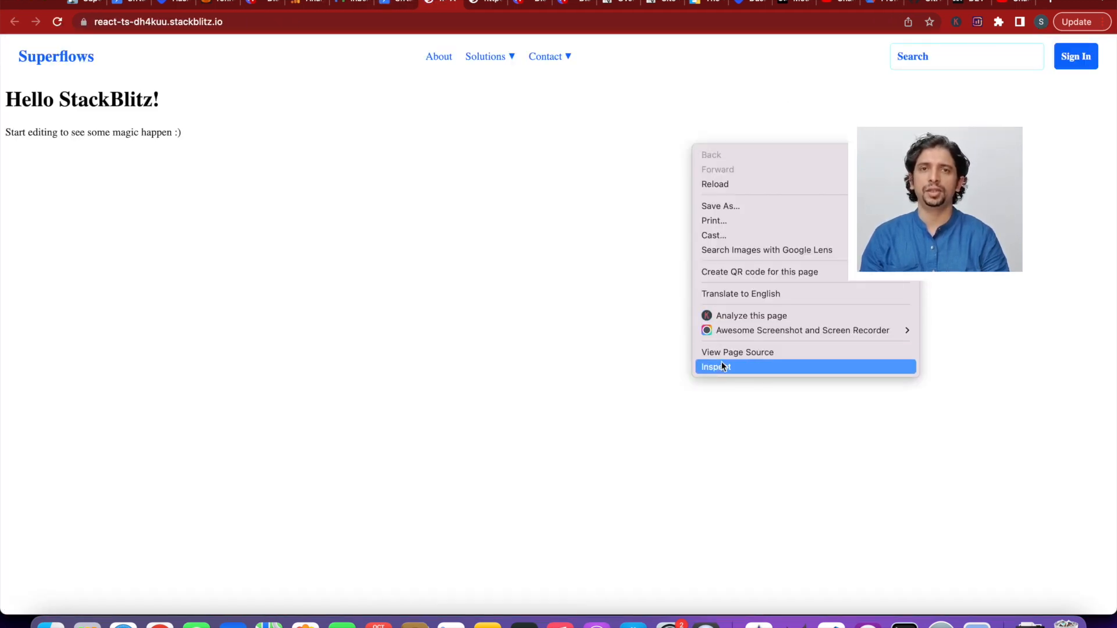
- Add showSearch={false} to <SfNav /> and check the preview shows no search field
click(716, 367)
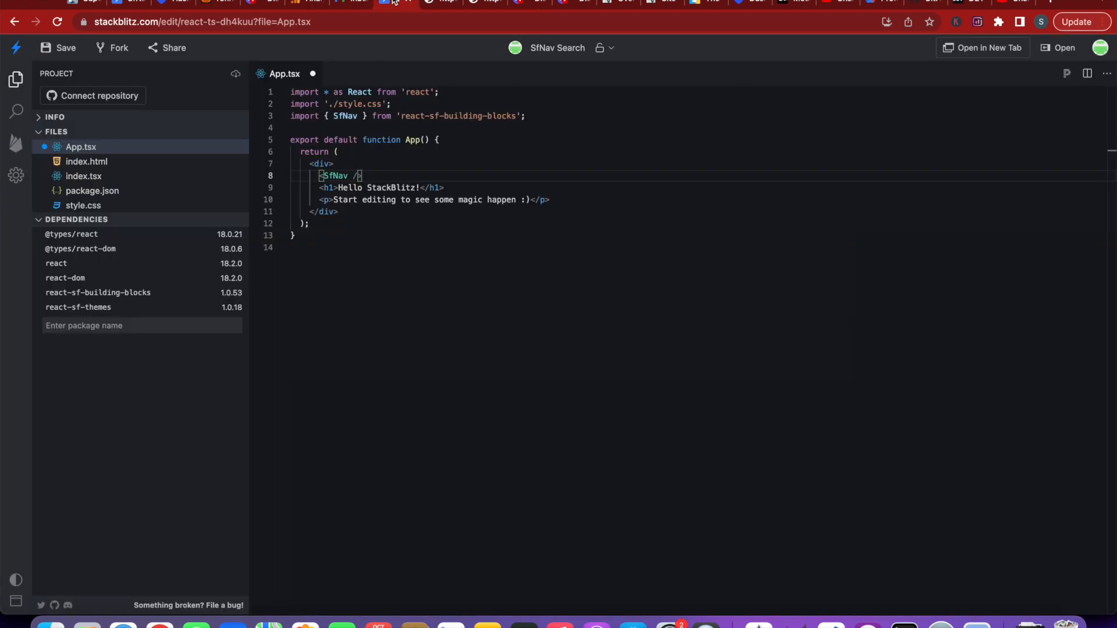
text(show)
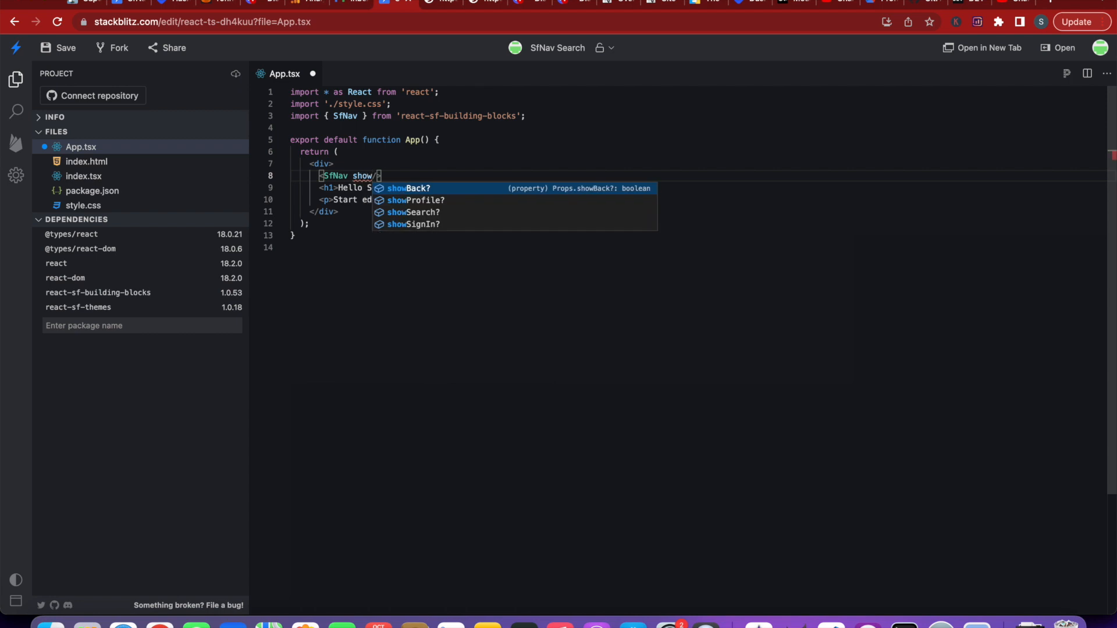
click(411, 212)
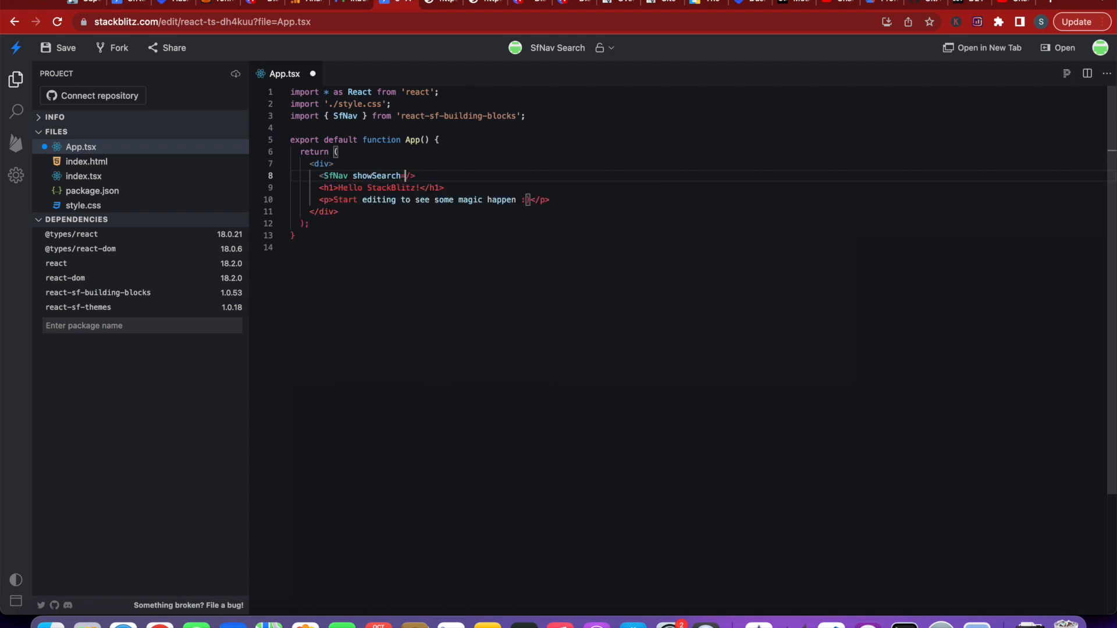
text({f)
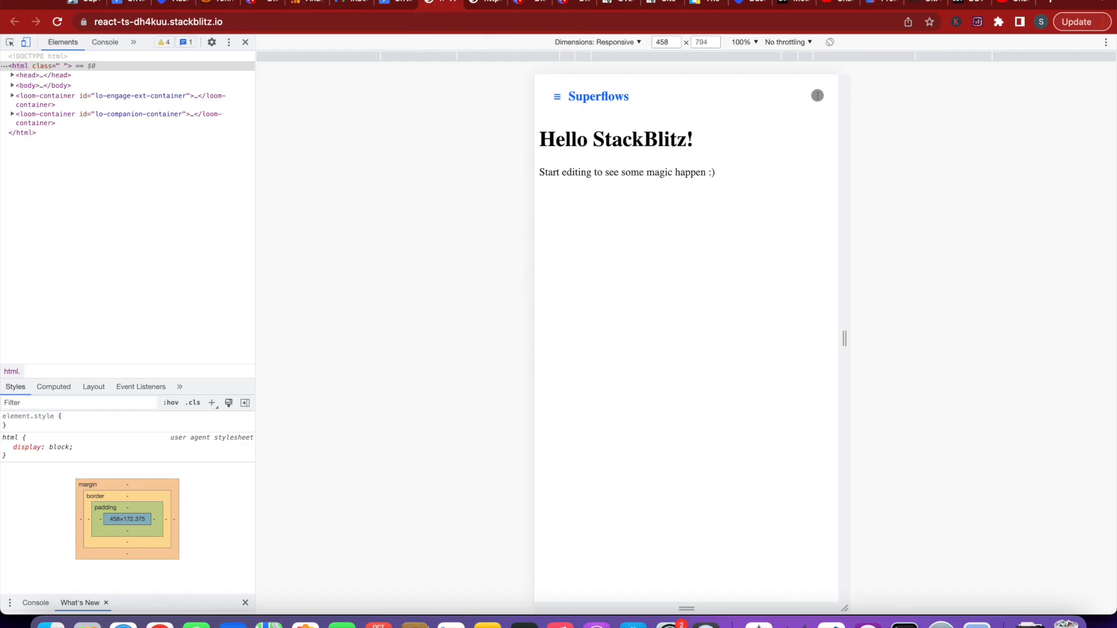
click(245, 42)
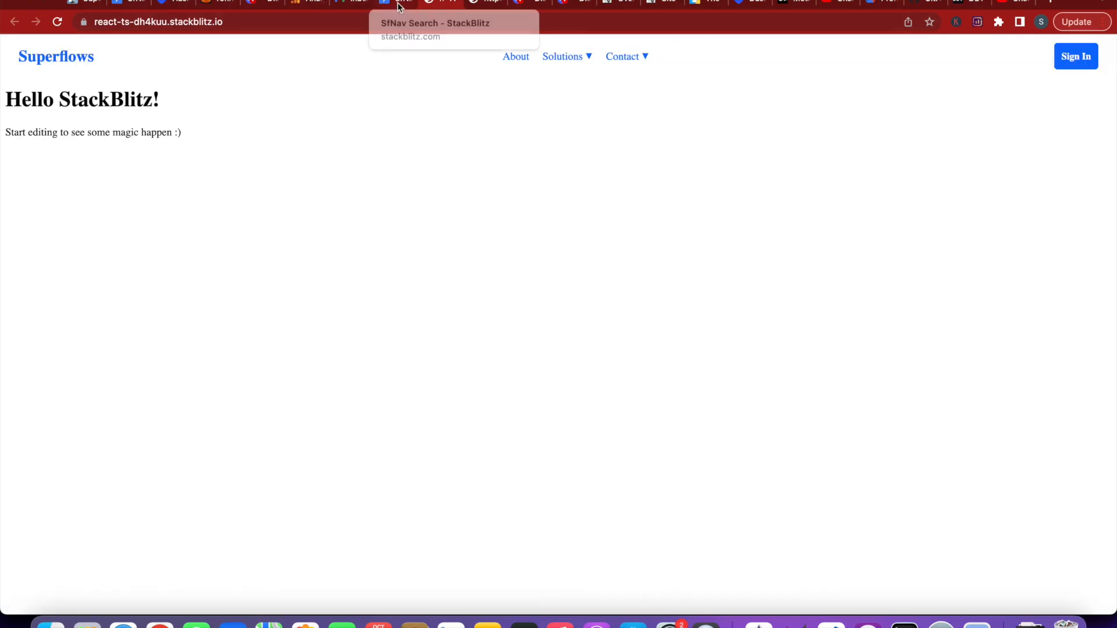
- Add searchCaption="Find" to <SfNav /> and inspect the Find caption in the preview
click(398, 1)
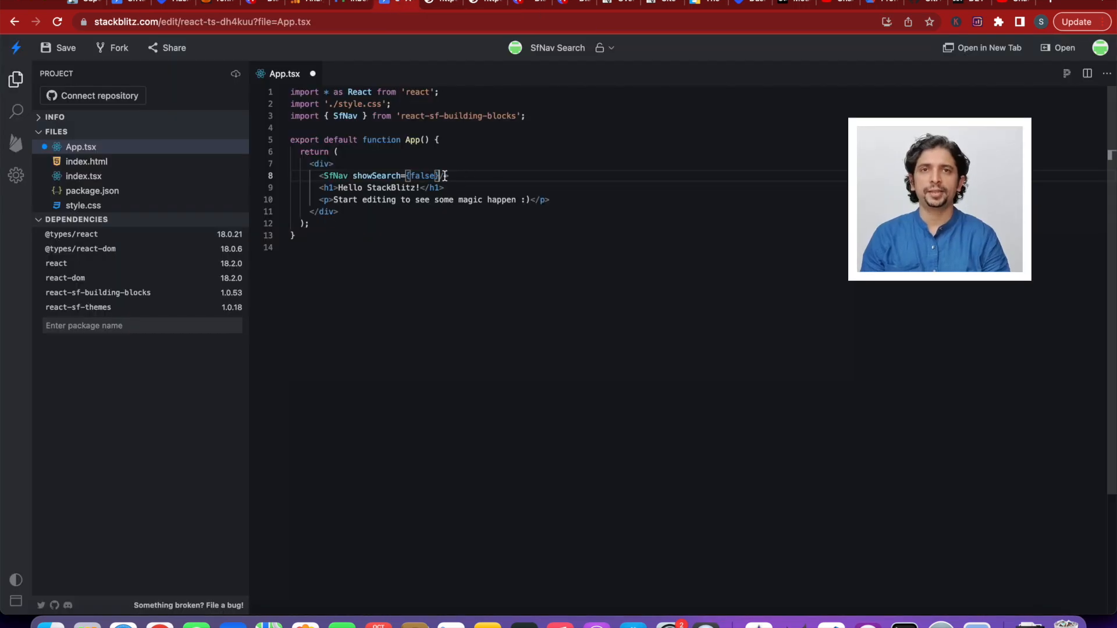
text(searchCaption)
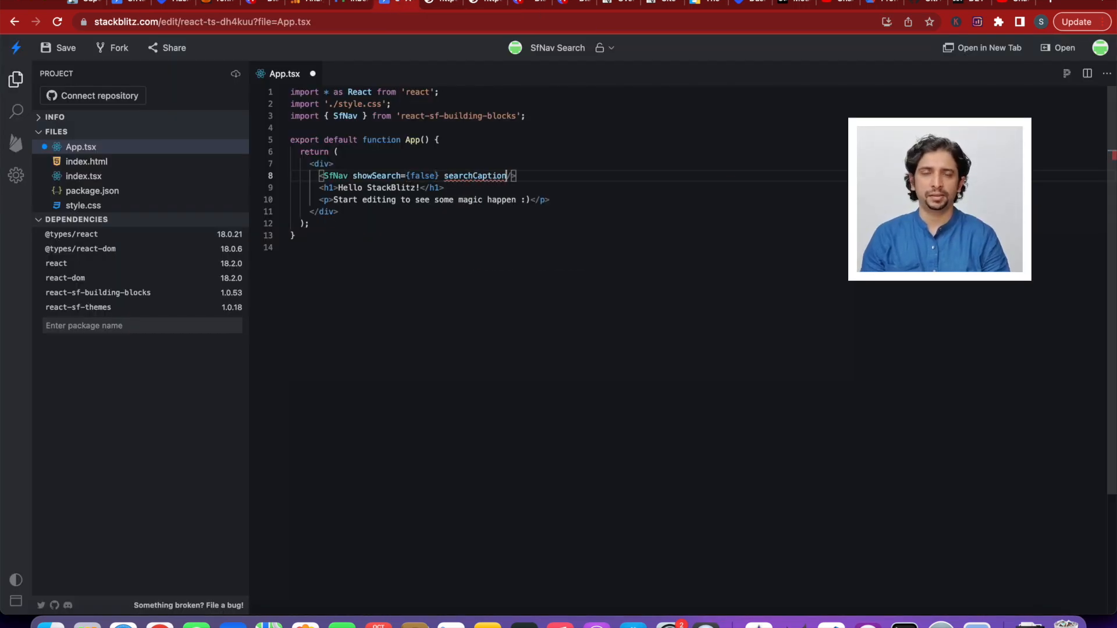
text(="Find")
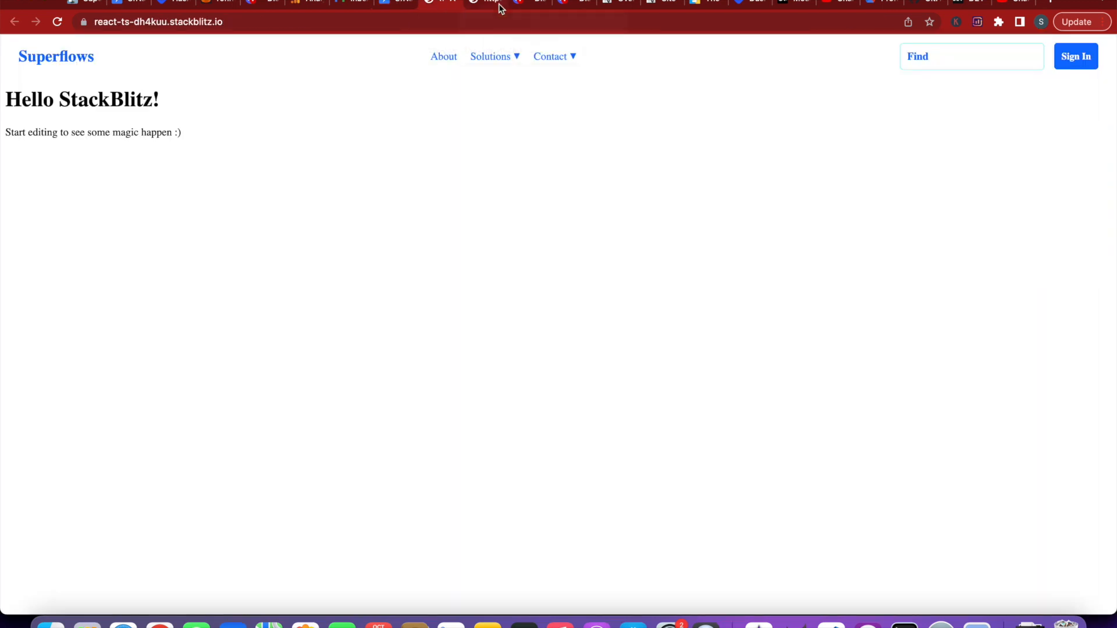
right_click(973, 285)
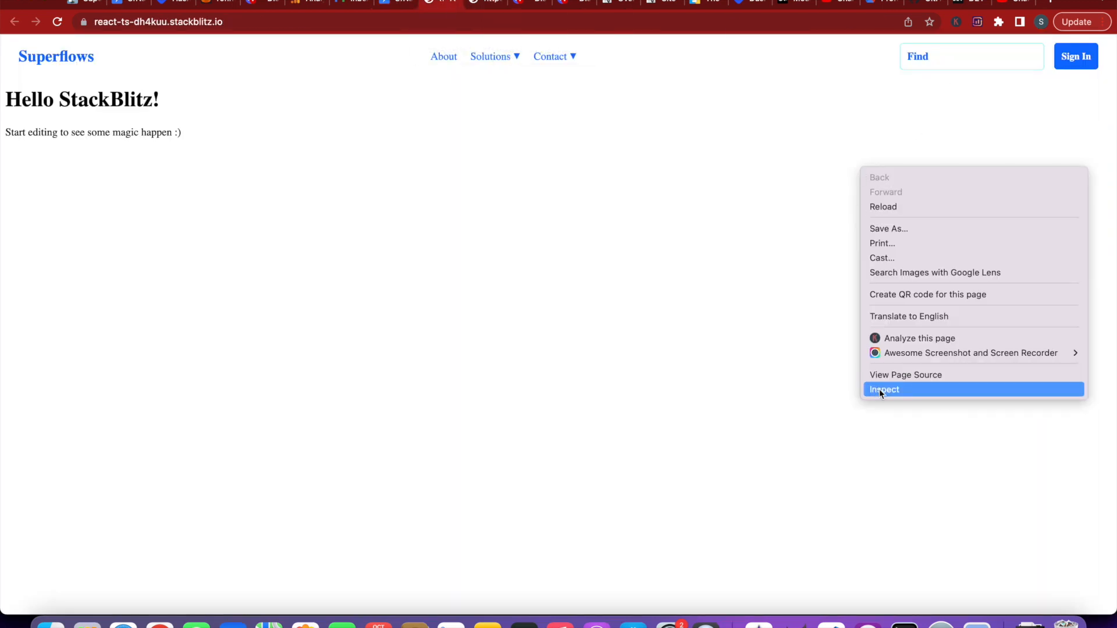
click(884, 389)
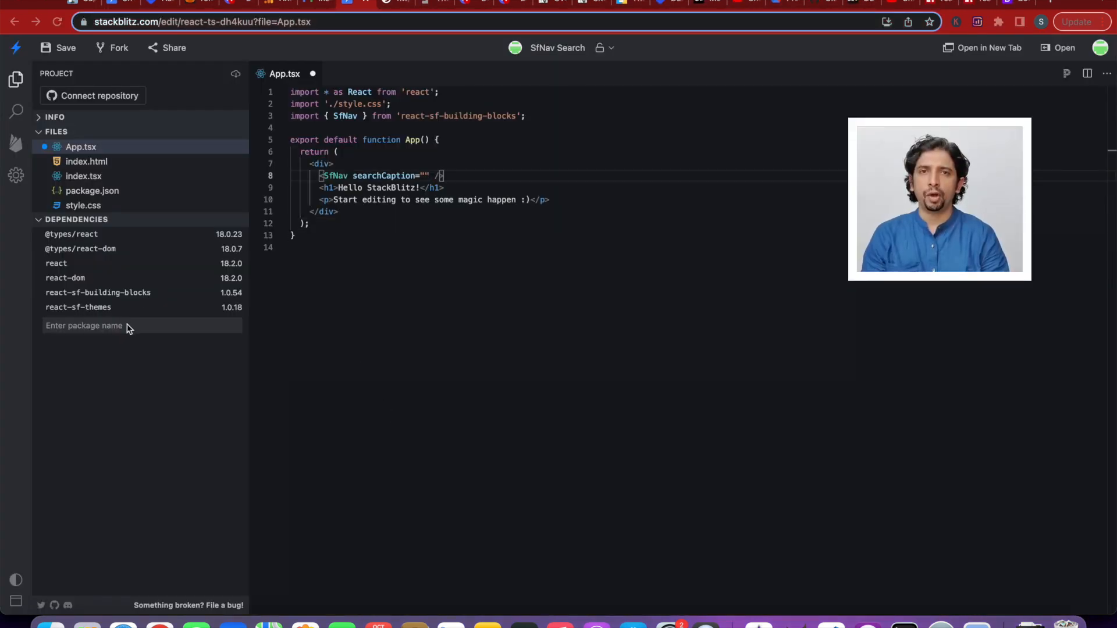
- Add the react-bootstrap-icons dependency and import { Search } from it
text(react-)
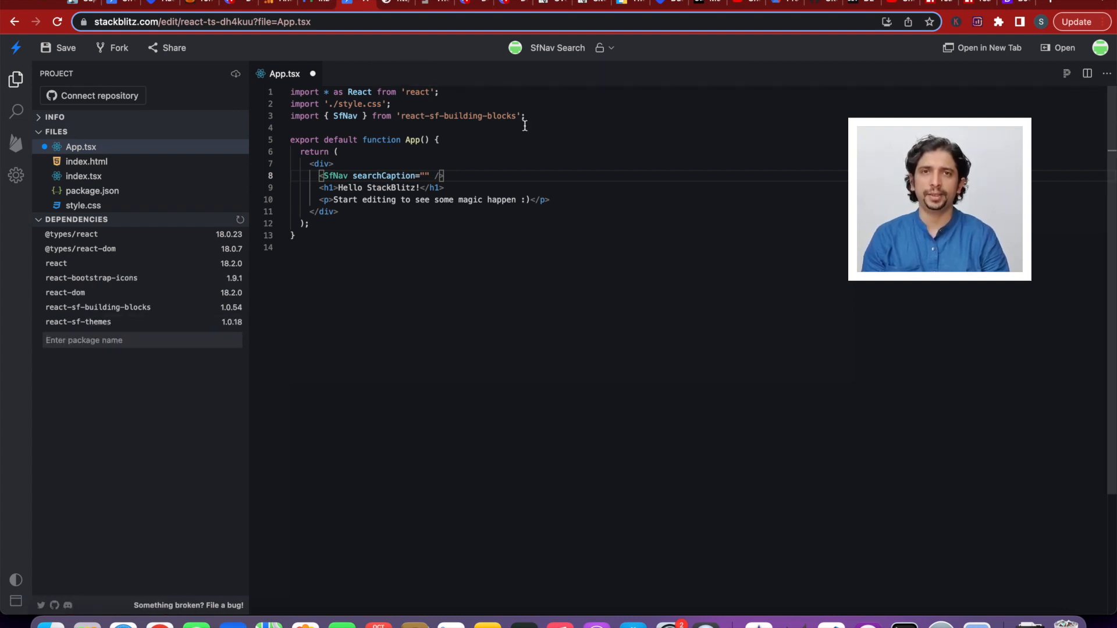
text(import {})
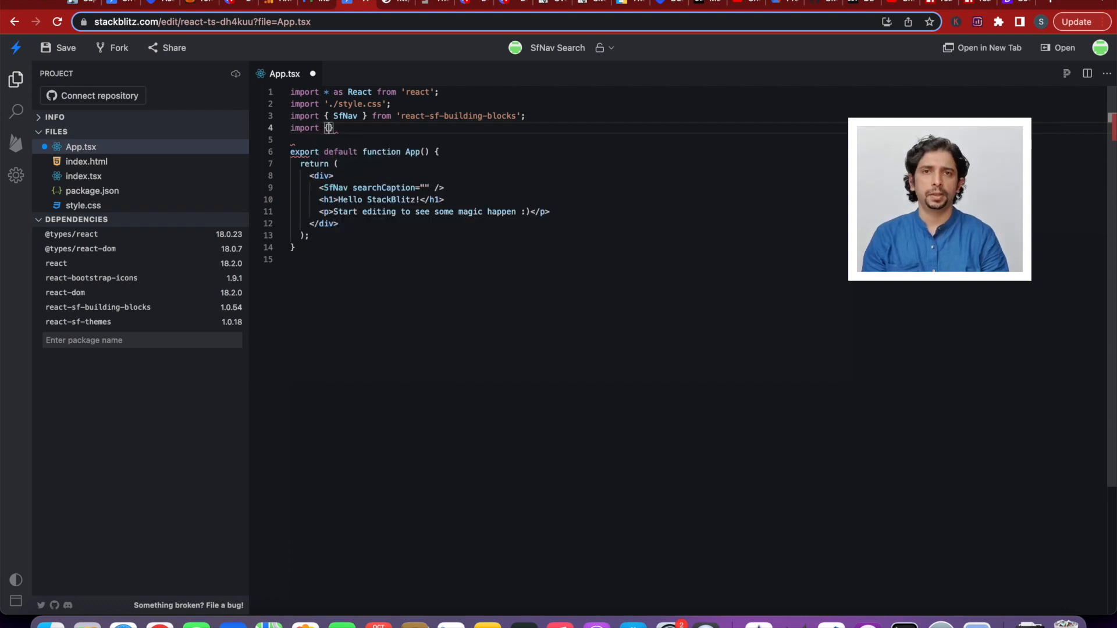
text(Search} from ')
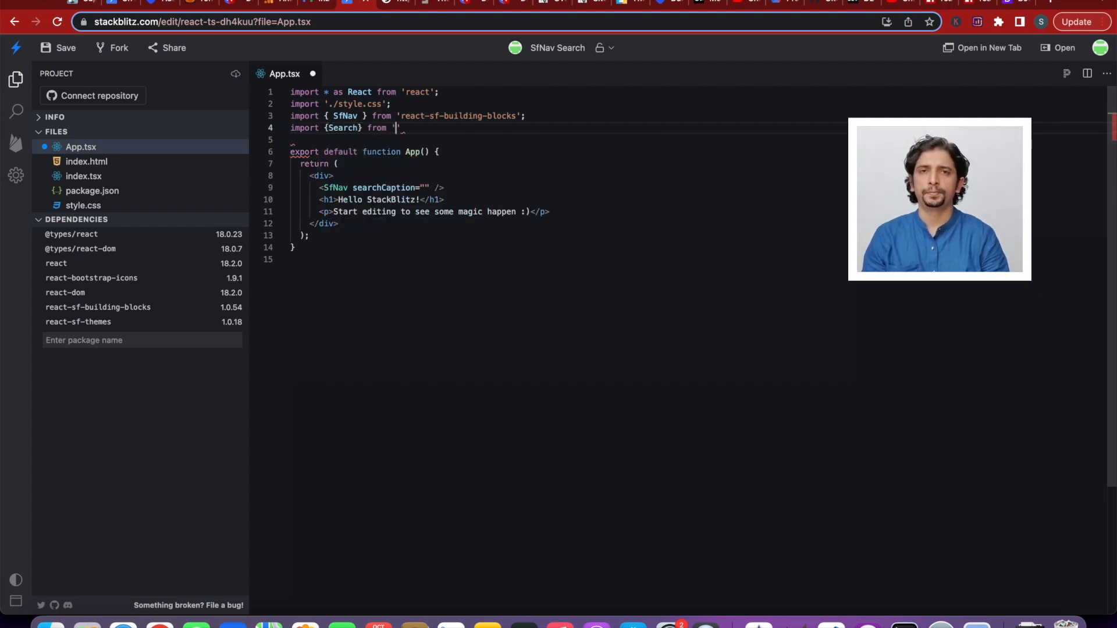
text(react-bootstrap-icons';)
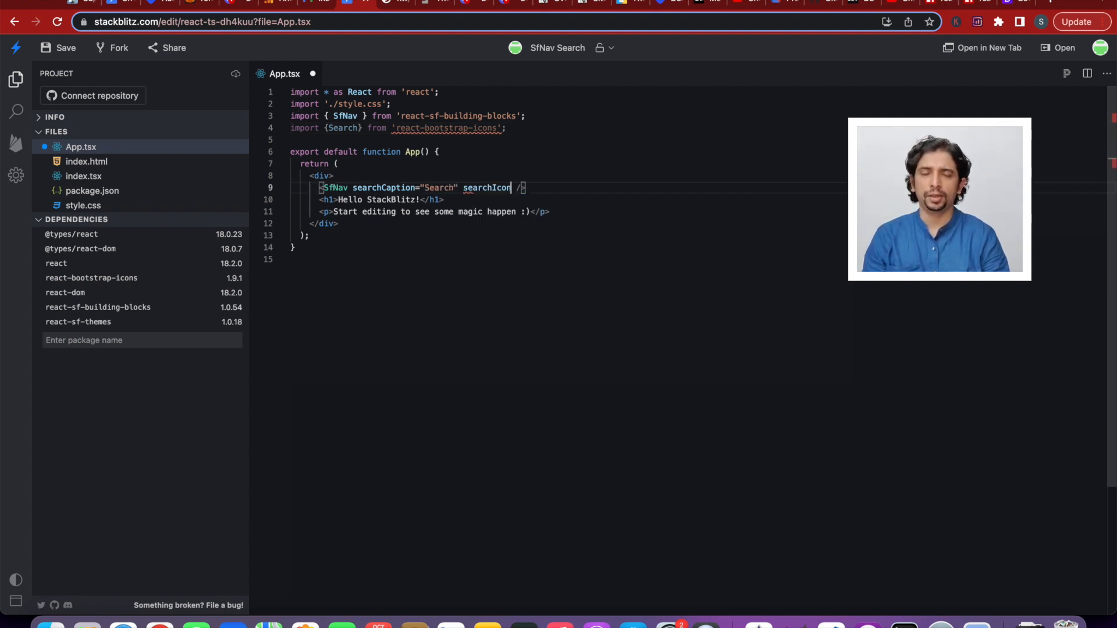
- Set searchIcon={<Search />} and inspect the magnifier icon in the running app
text(={<Search})
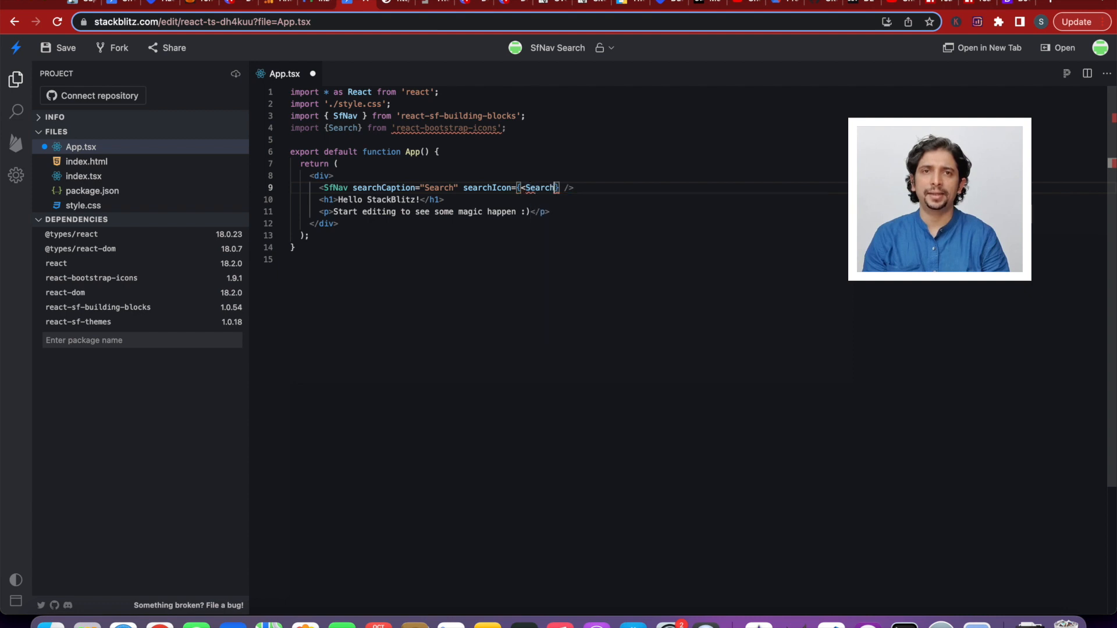
click(987, 48)
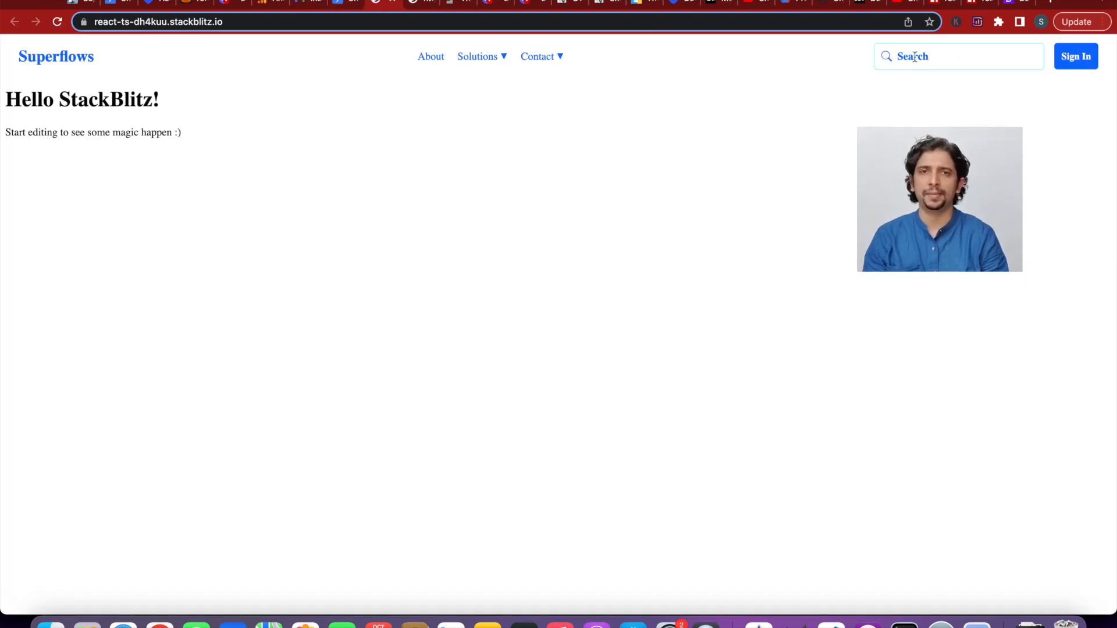
right_click(939, 199)
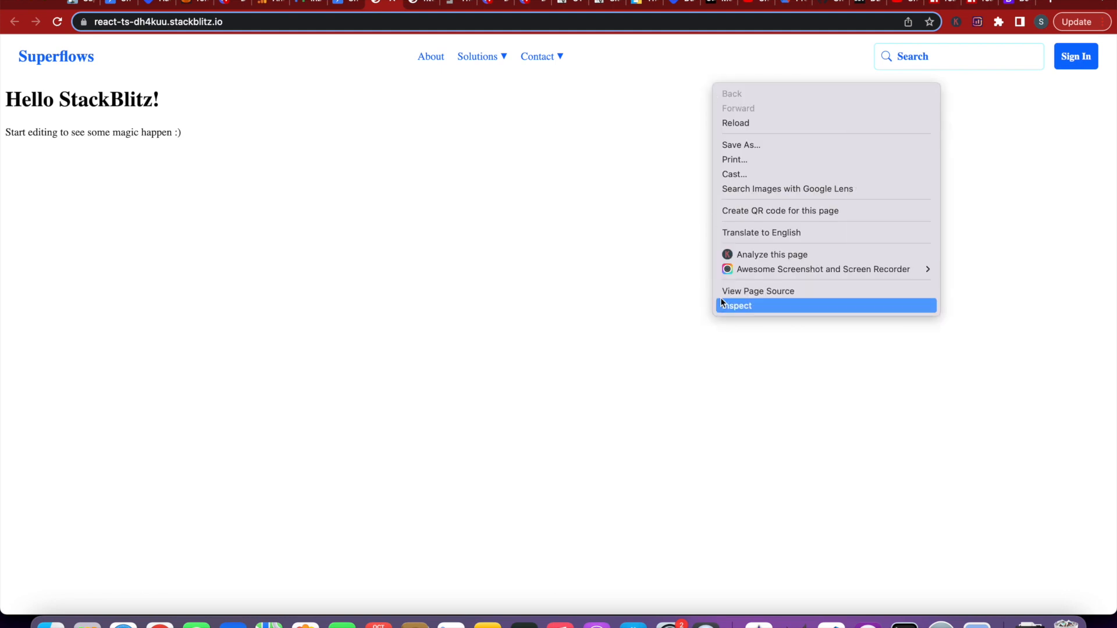
click(735, 305)
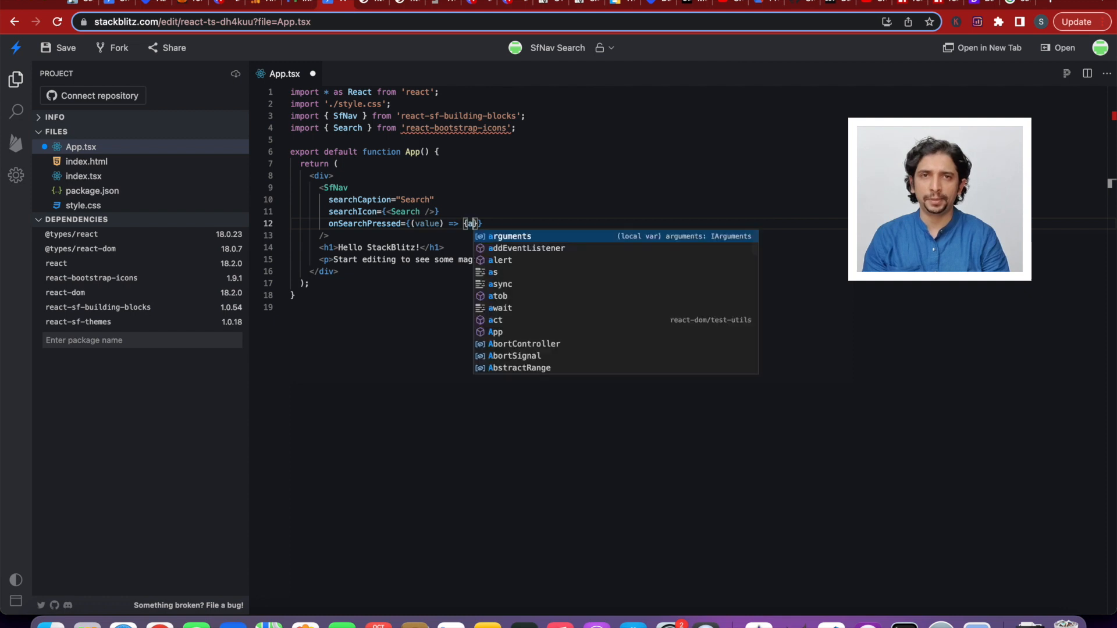
- Add onSearchPressed alerting the value, then search neo and dismiss the alert
text(lert(value)
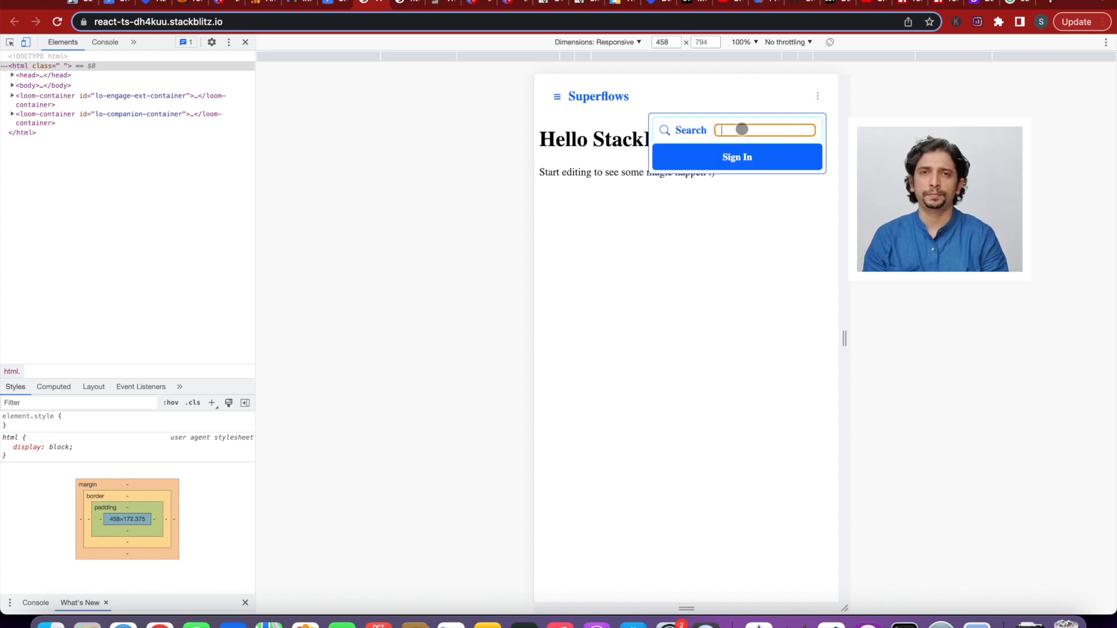
text(matr)
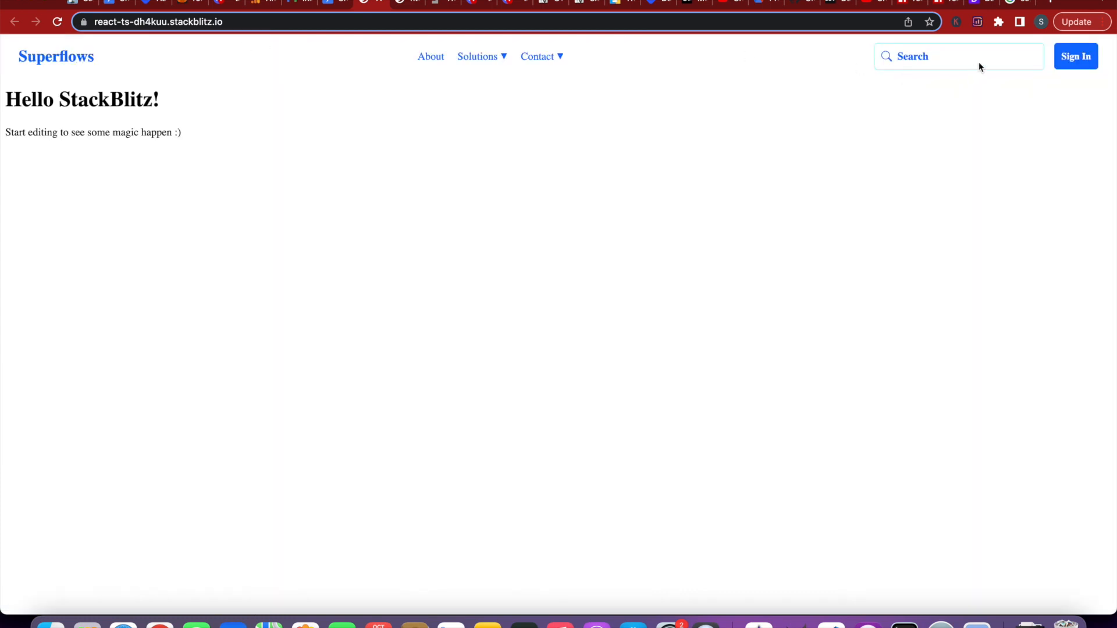
text(neo)
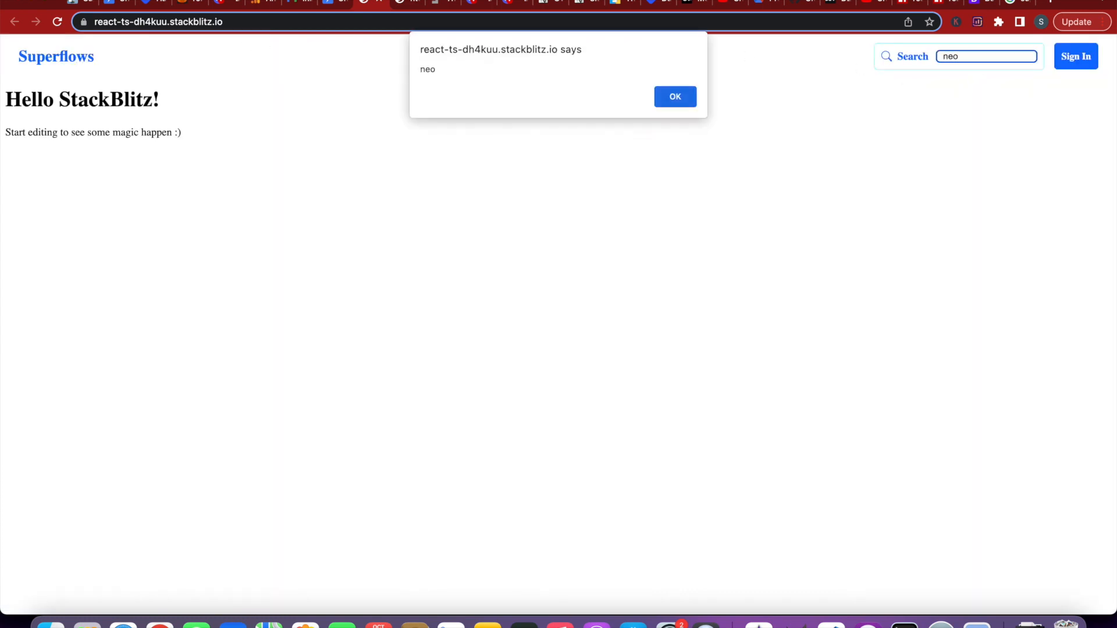
click(673, 96)
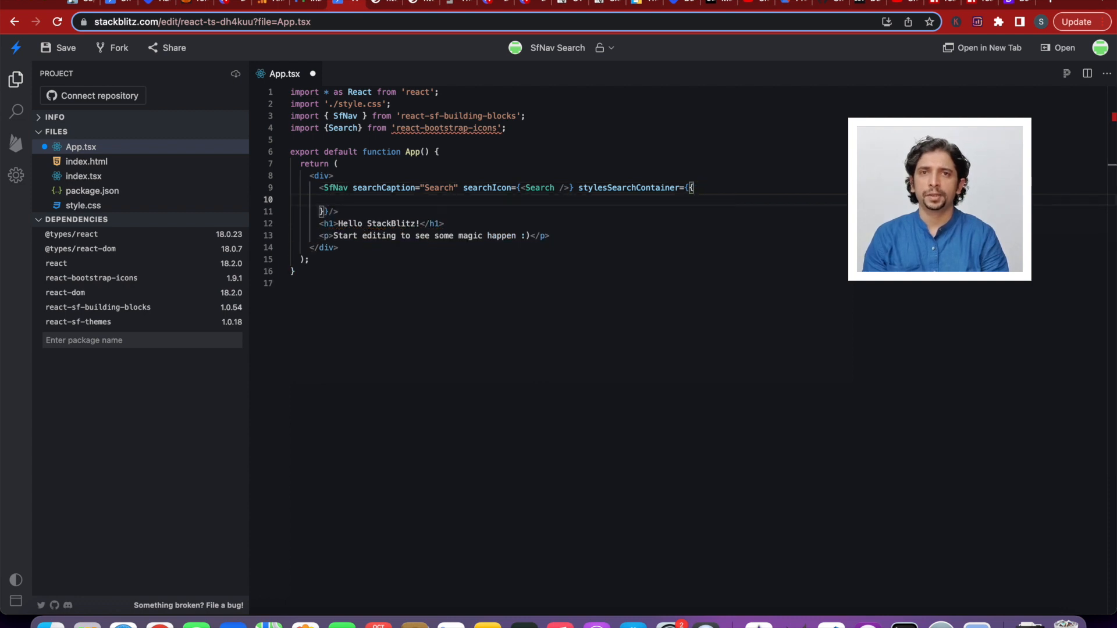
- Add stylesSearchContainer with solid border, black background and white text
text(border: 'solid 1px black',)
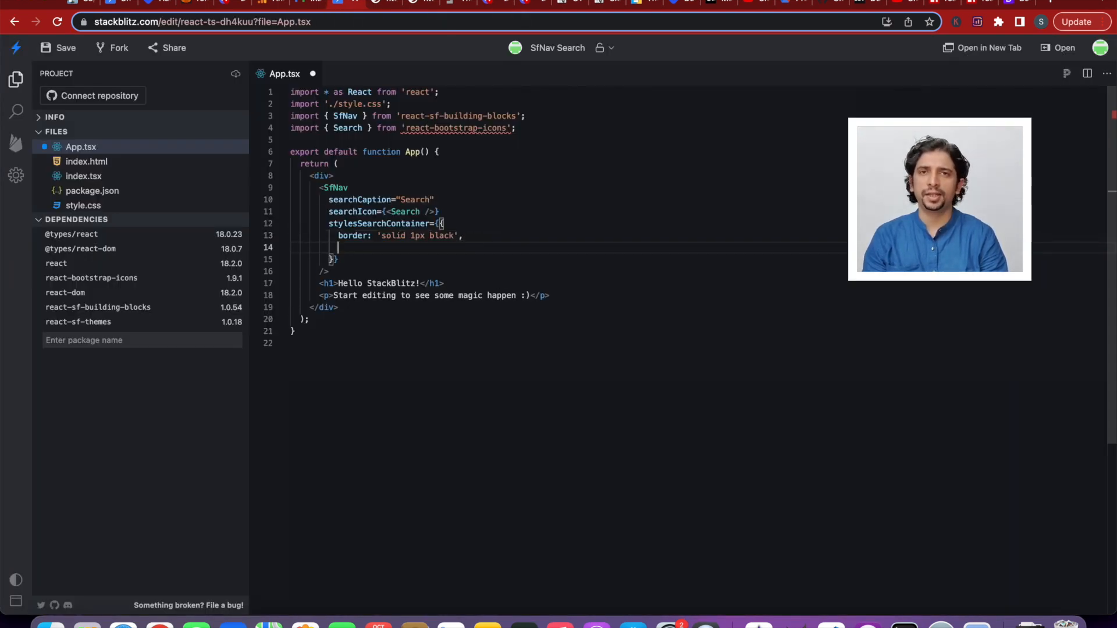
text(backgroundColor: '')
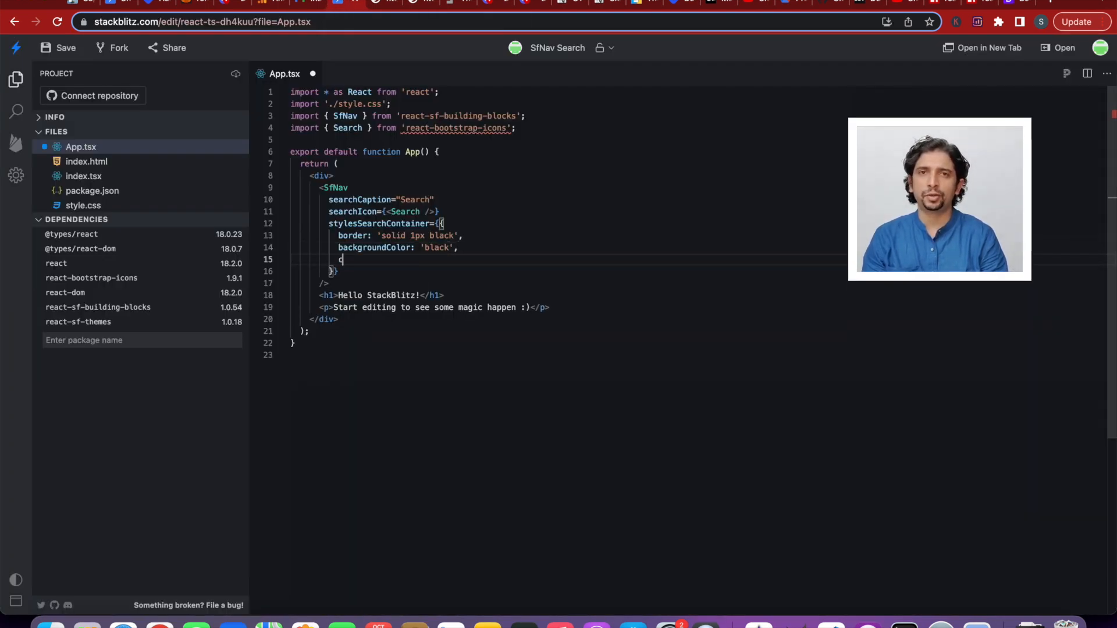
text(color: 'white',)
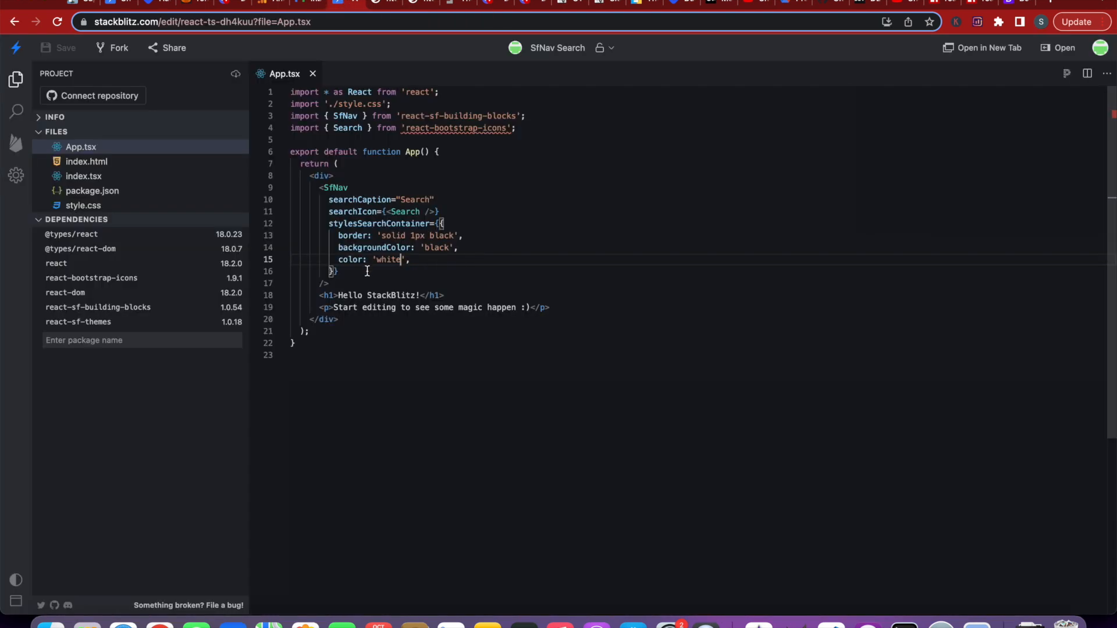
- Add stylesSearchInput with transparent background, gray borderBottom and 0px radius, then inspect the preview
text(stylesSearchInput={{)
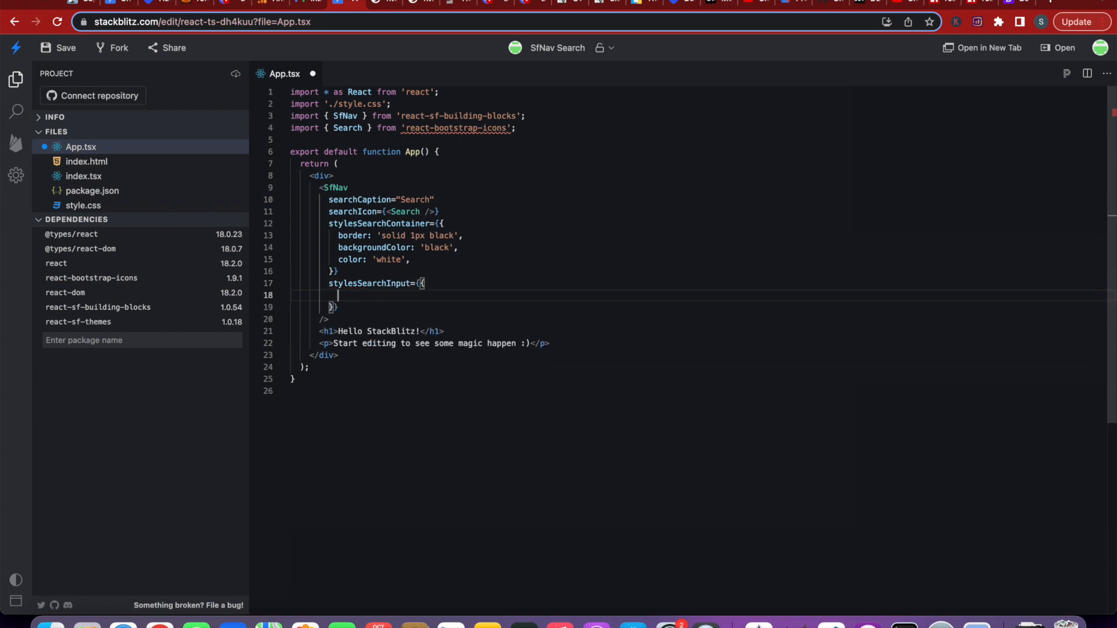
text(backgroundColor: 'trans')
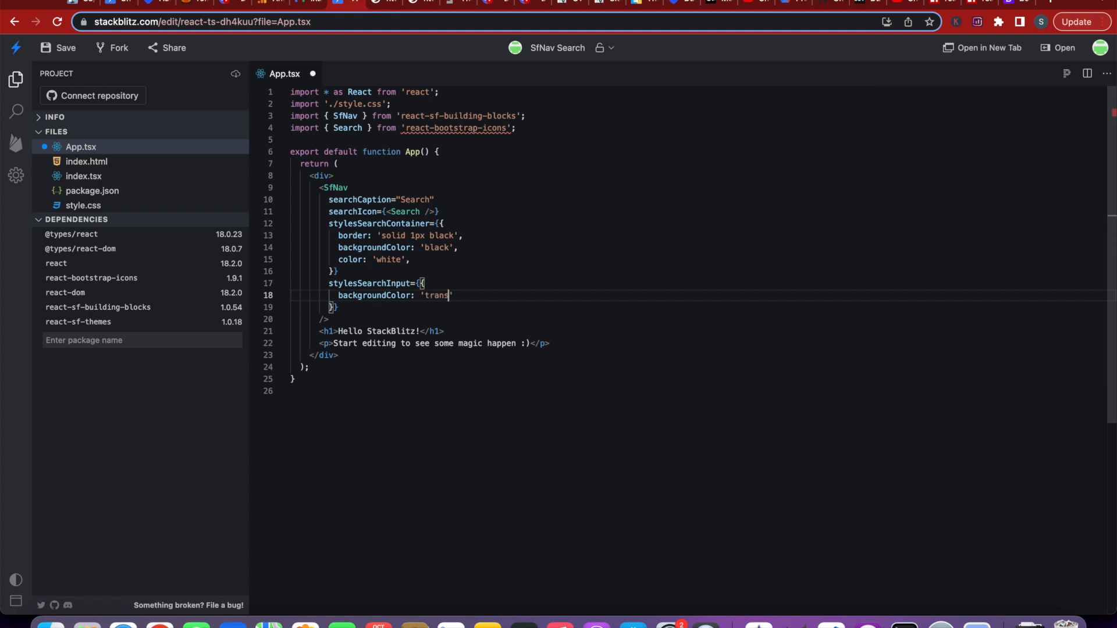
text(parent',)
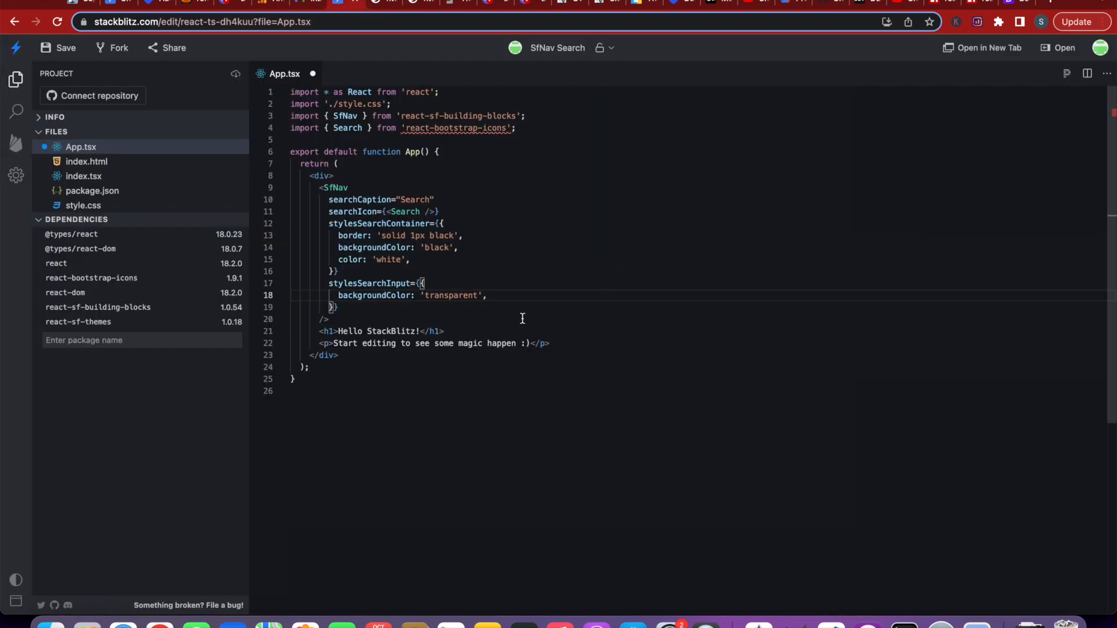
text(borderRadius:)
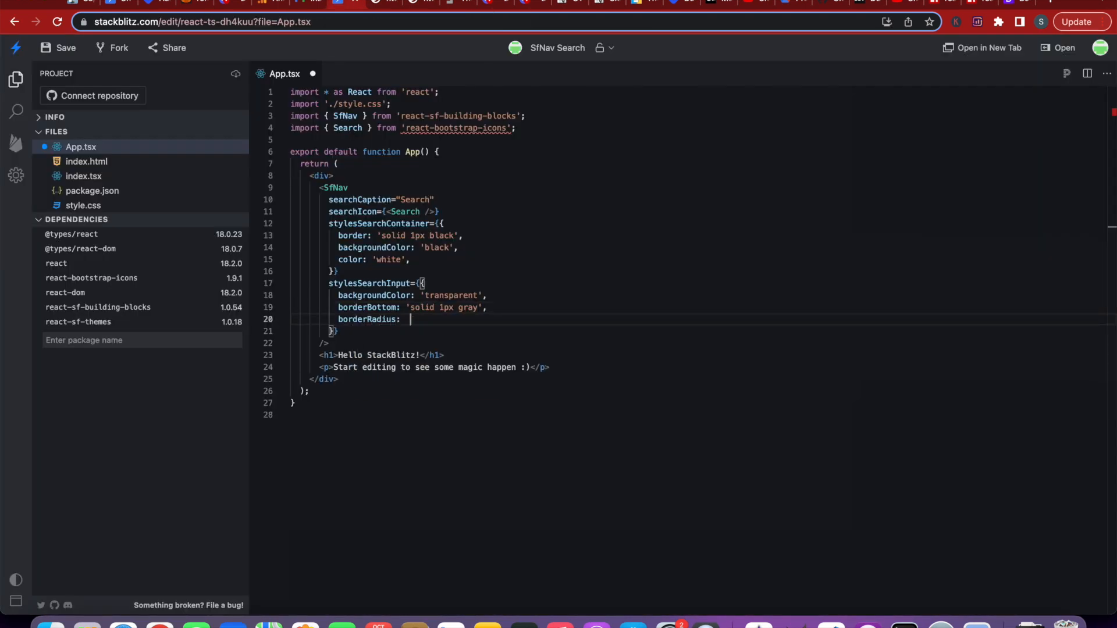
text('0px')
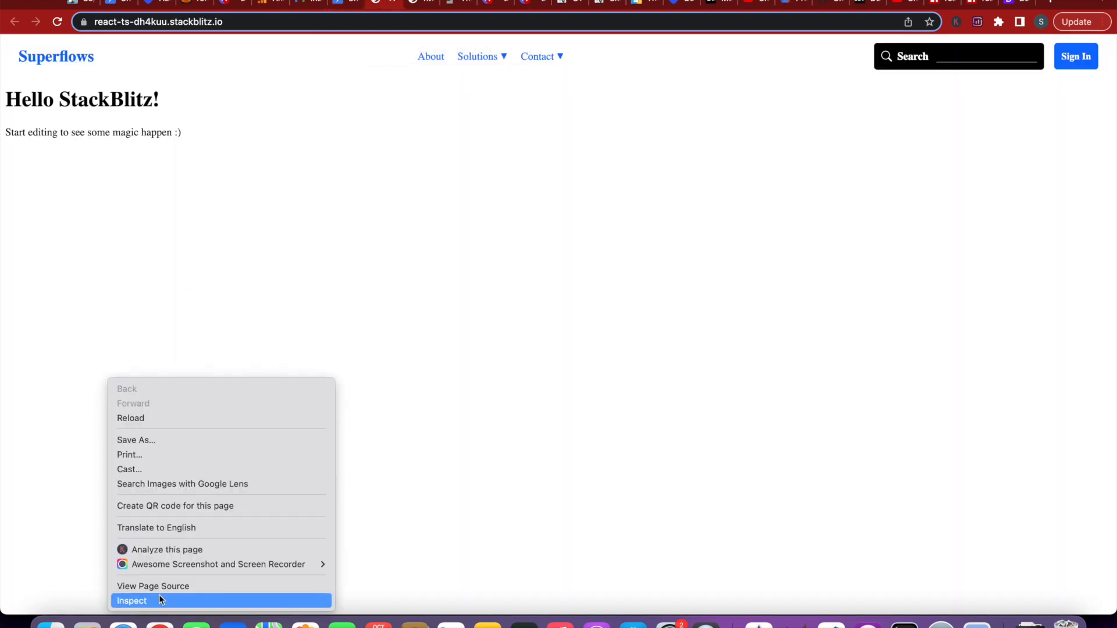
click(131, 601)
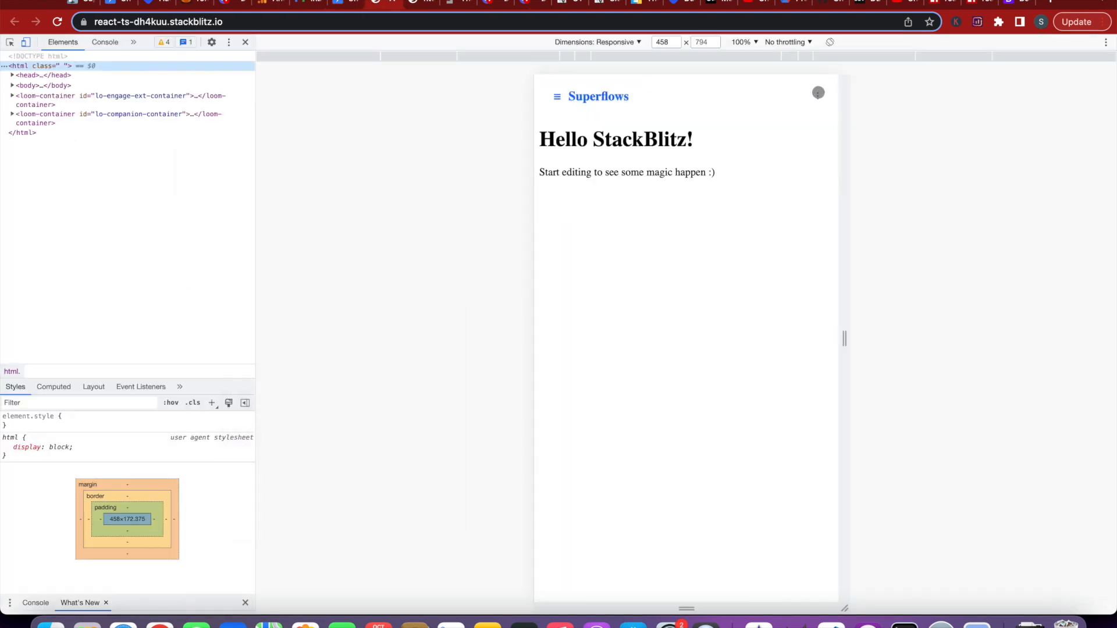